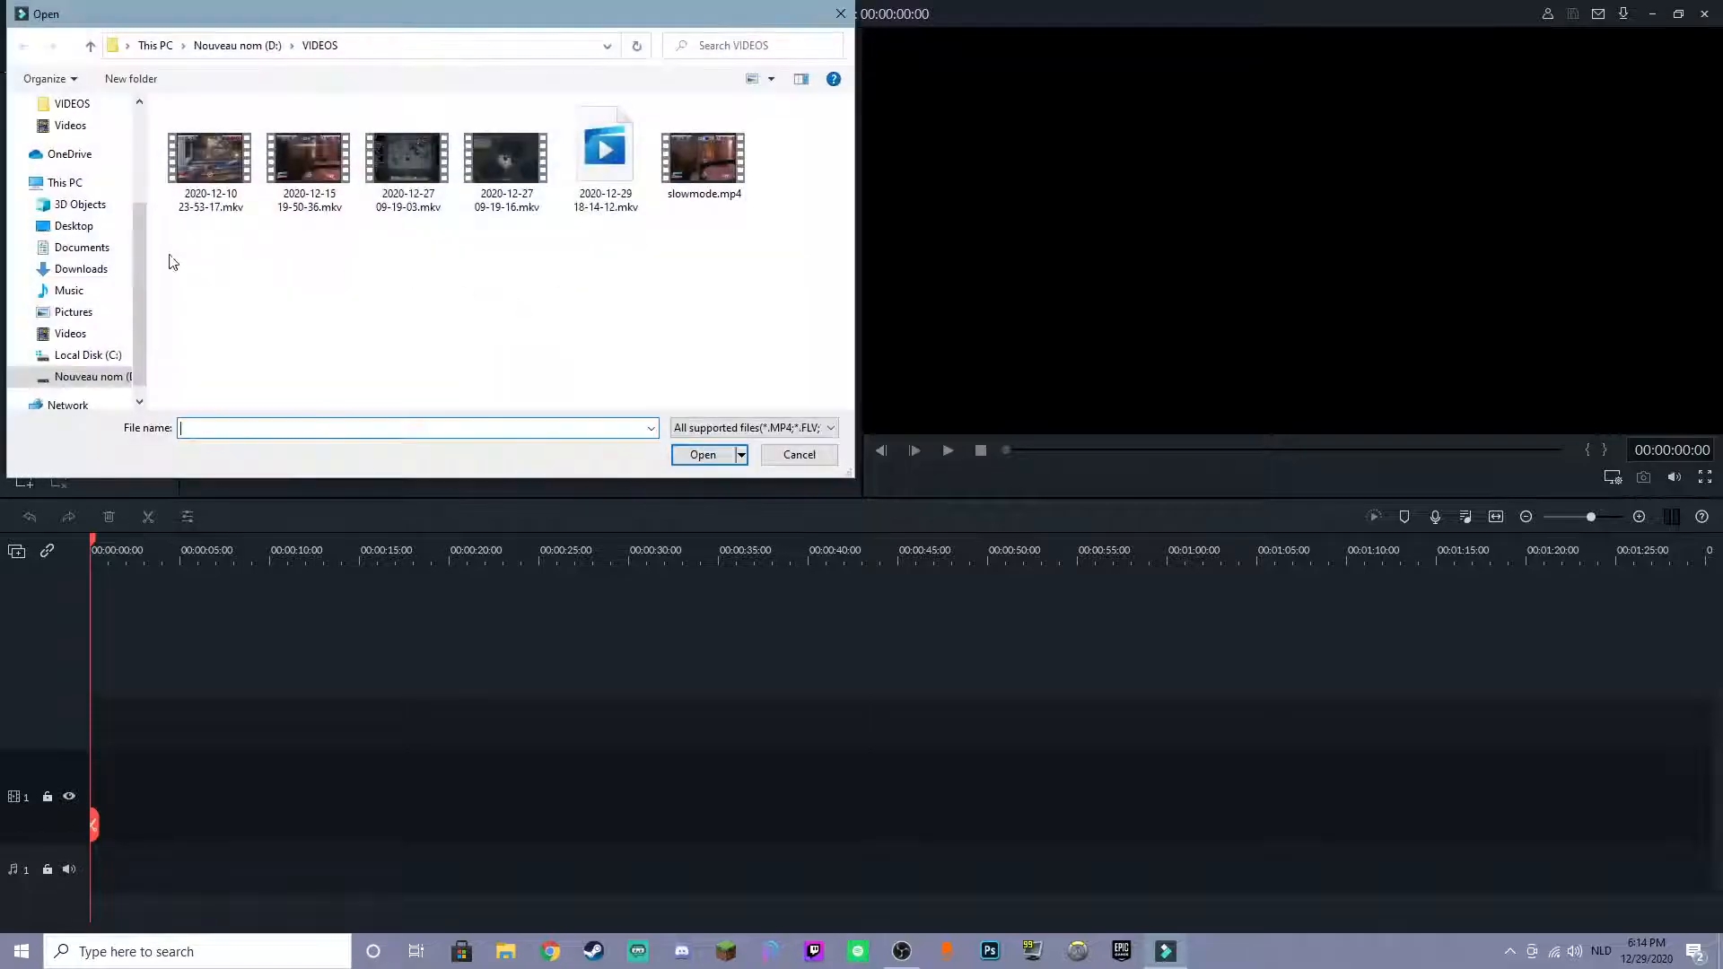
Import the two 2020-12-27 .mkv gameplay clips into the project media library
{"action": "left_click", "coordinate": [407, 158]}
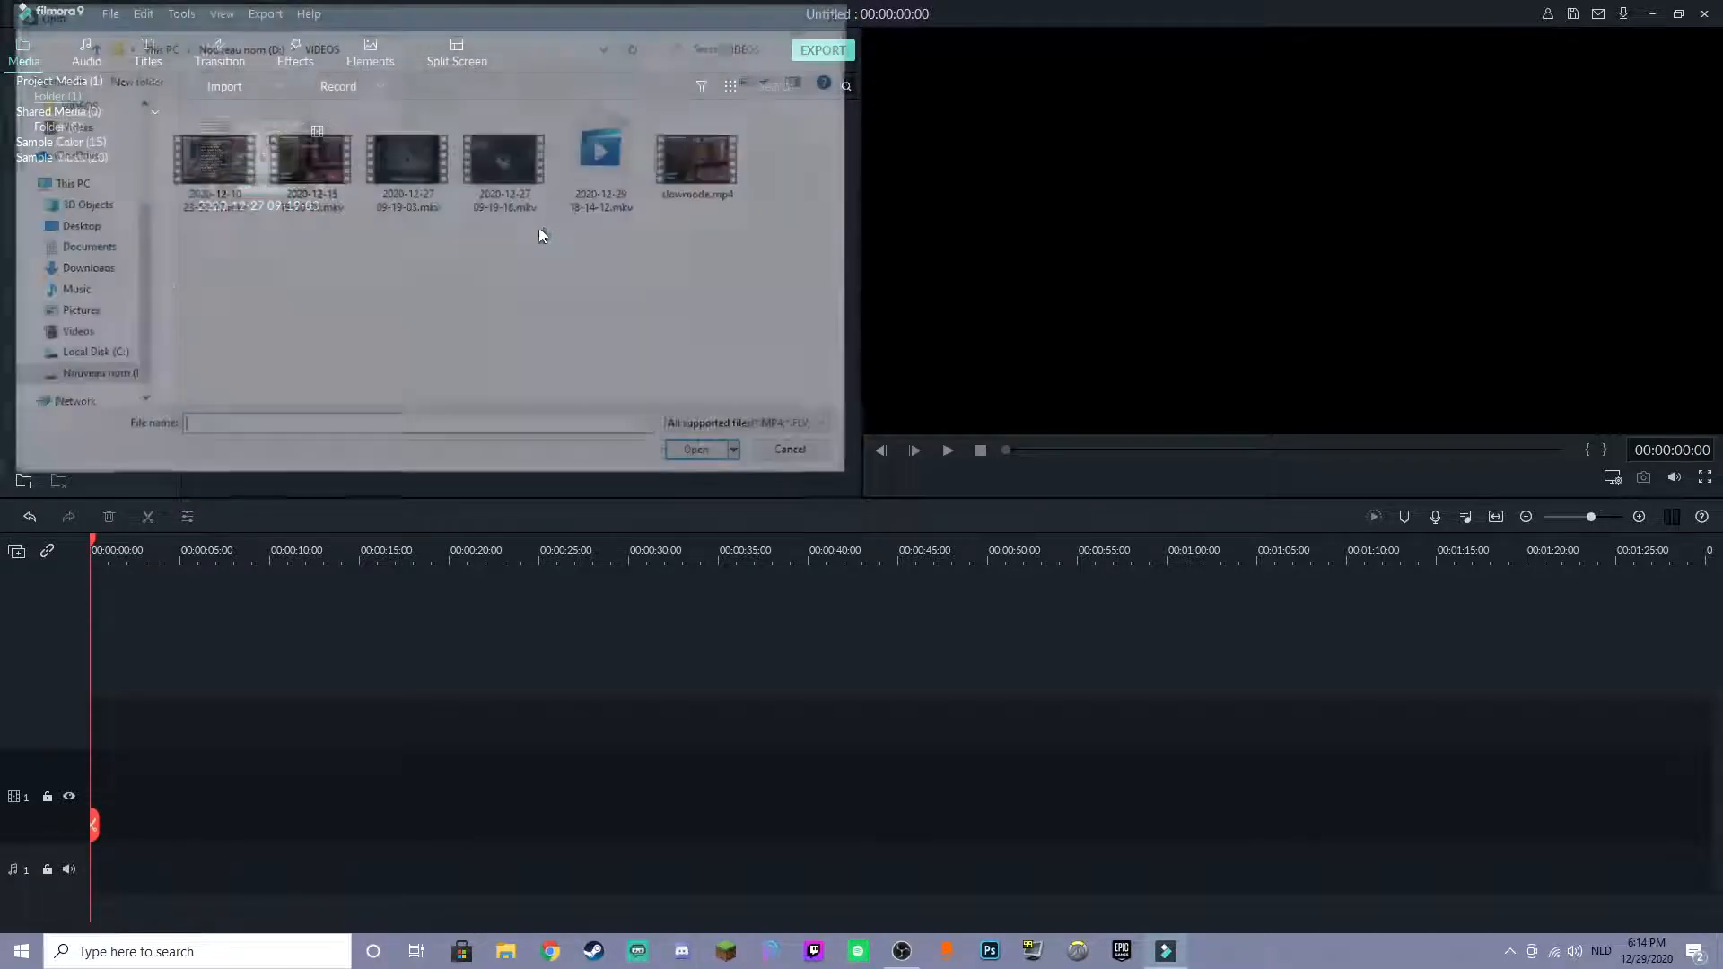
{"action": "left_click", "coordinate": [694, 448]}
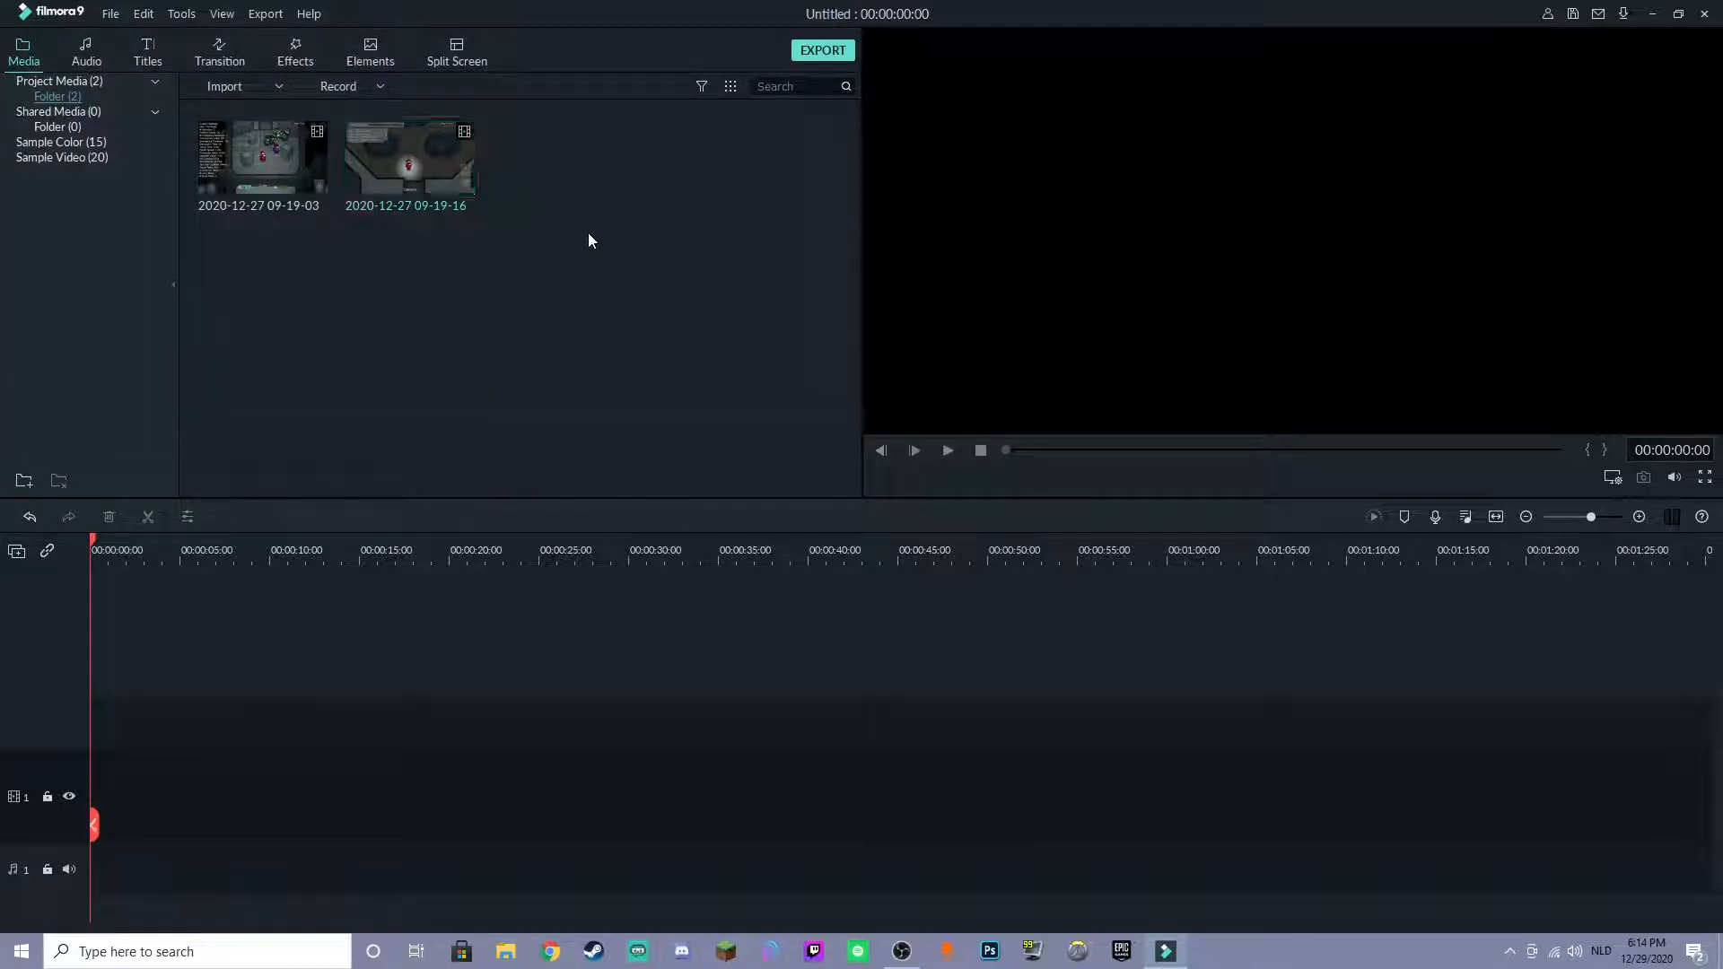
Add the videoplayback whoosh at the cut between the clips and raise its volume
{"action": "left_click", "coordinate": [224, 86]}
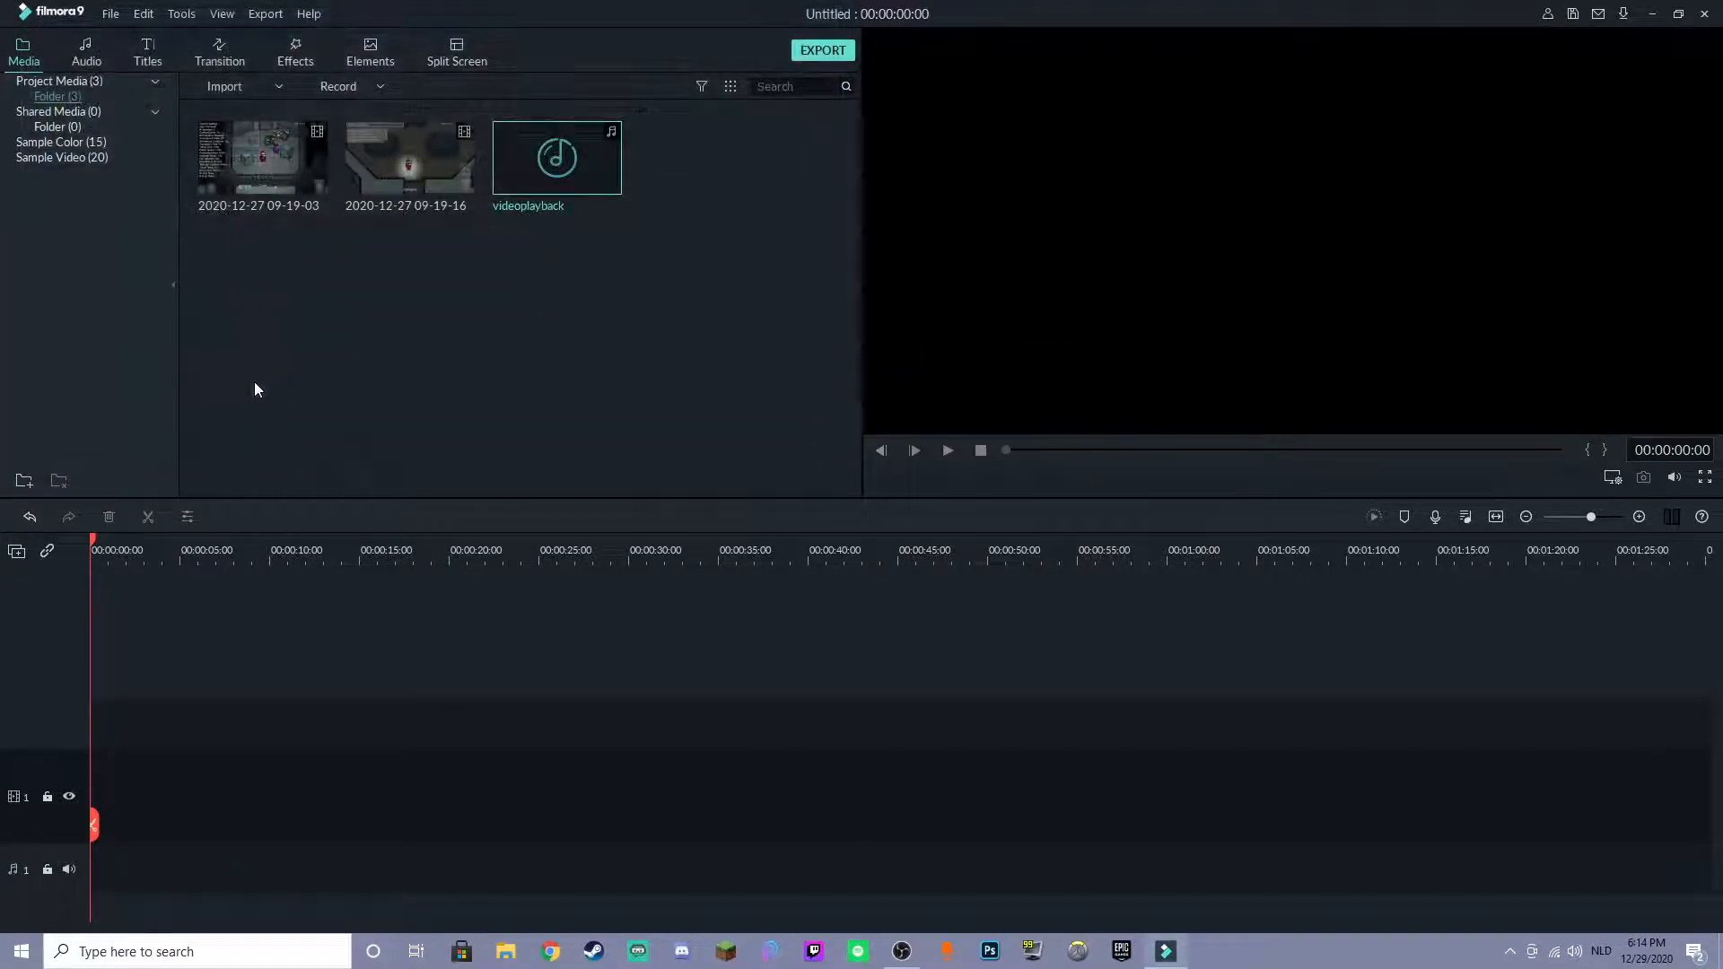
{"action": "mouse_move", "coordinate": [260, 158]}
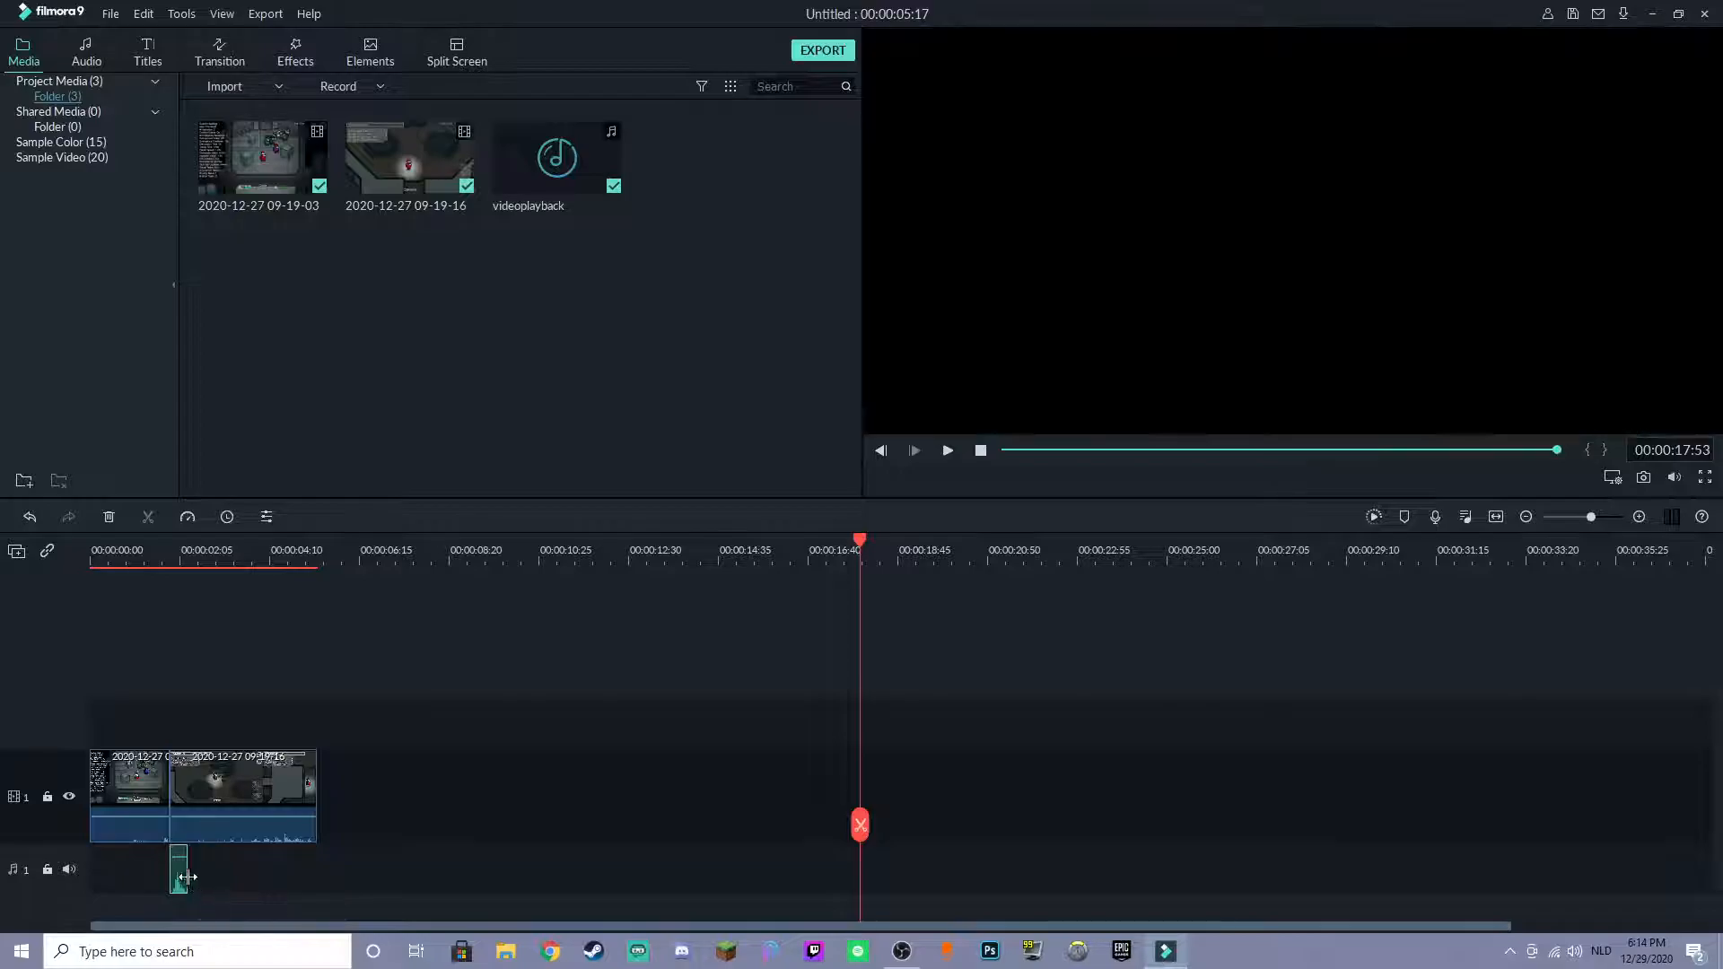
{"action": "right_click", "coordinate": [242, 791]}
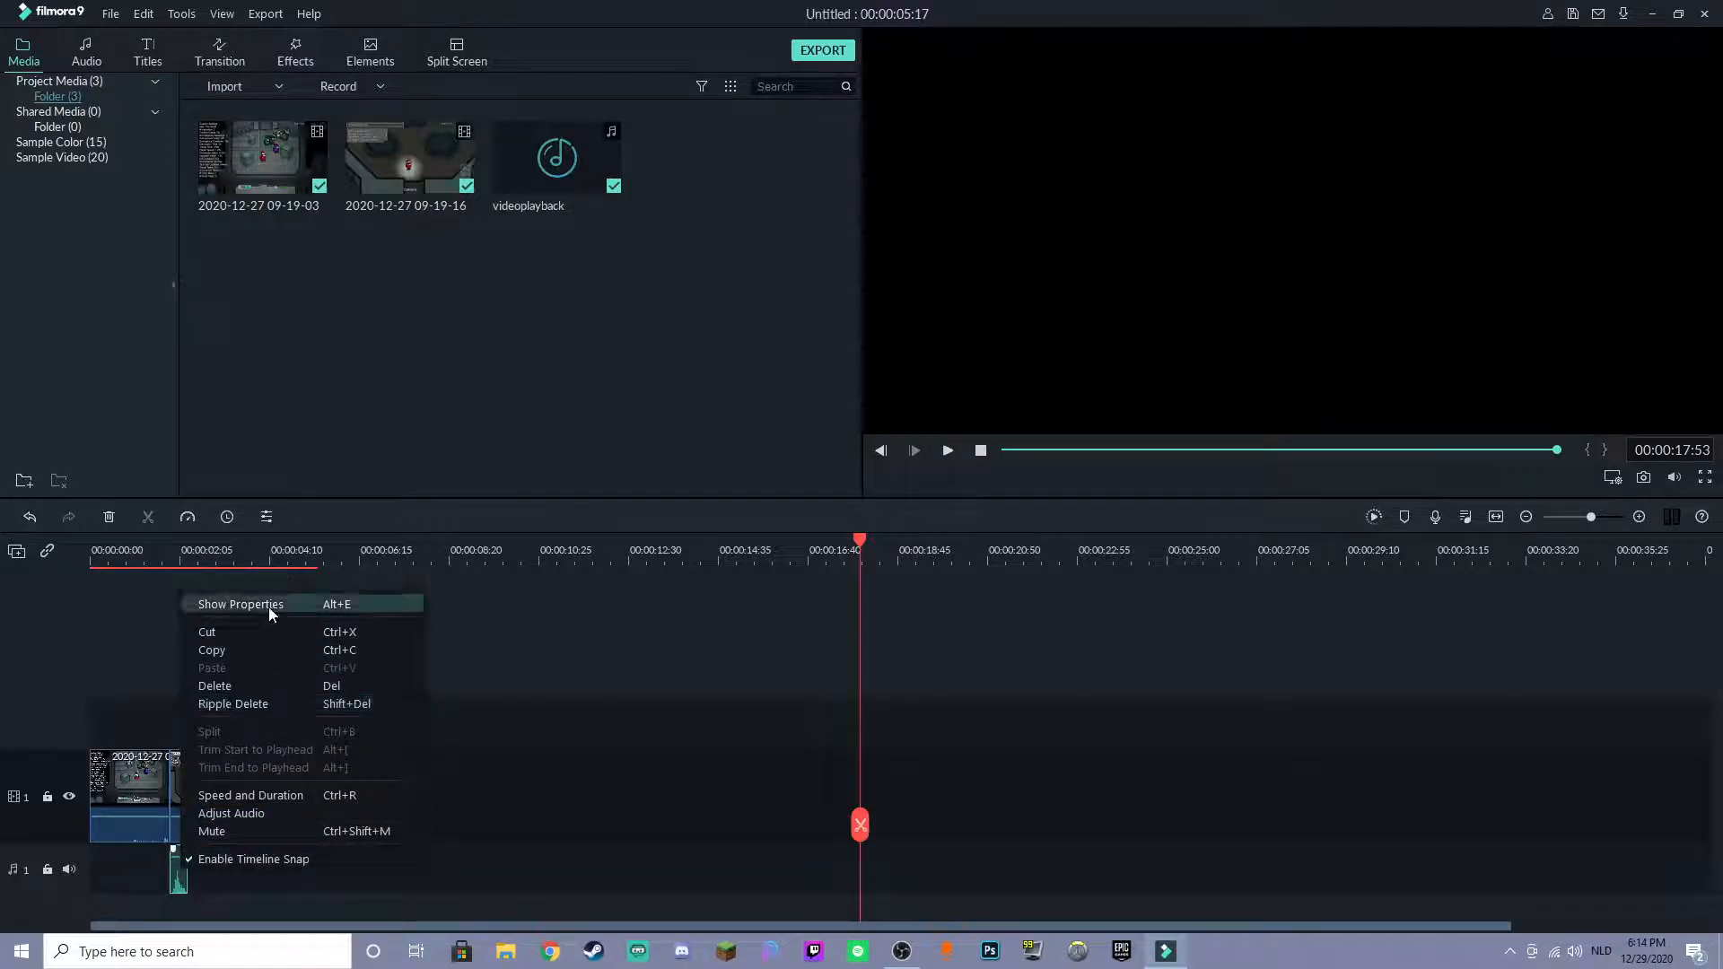
{"action": "left_click", "coordinate": [231, 813]}
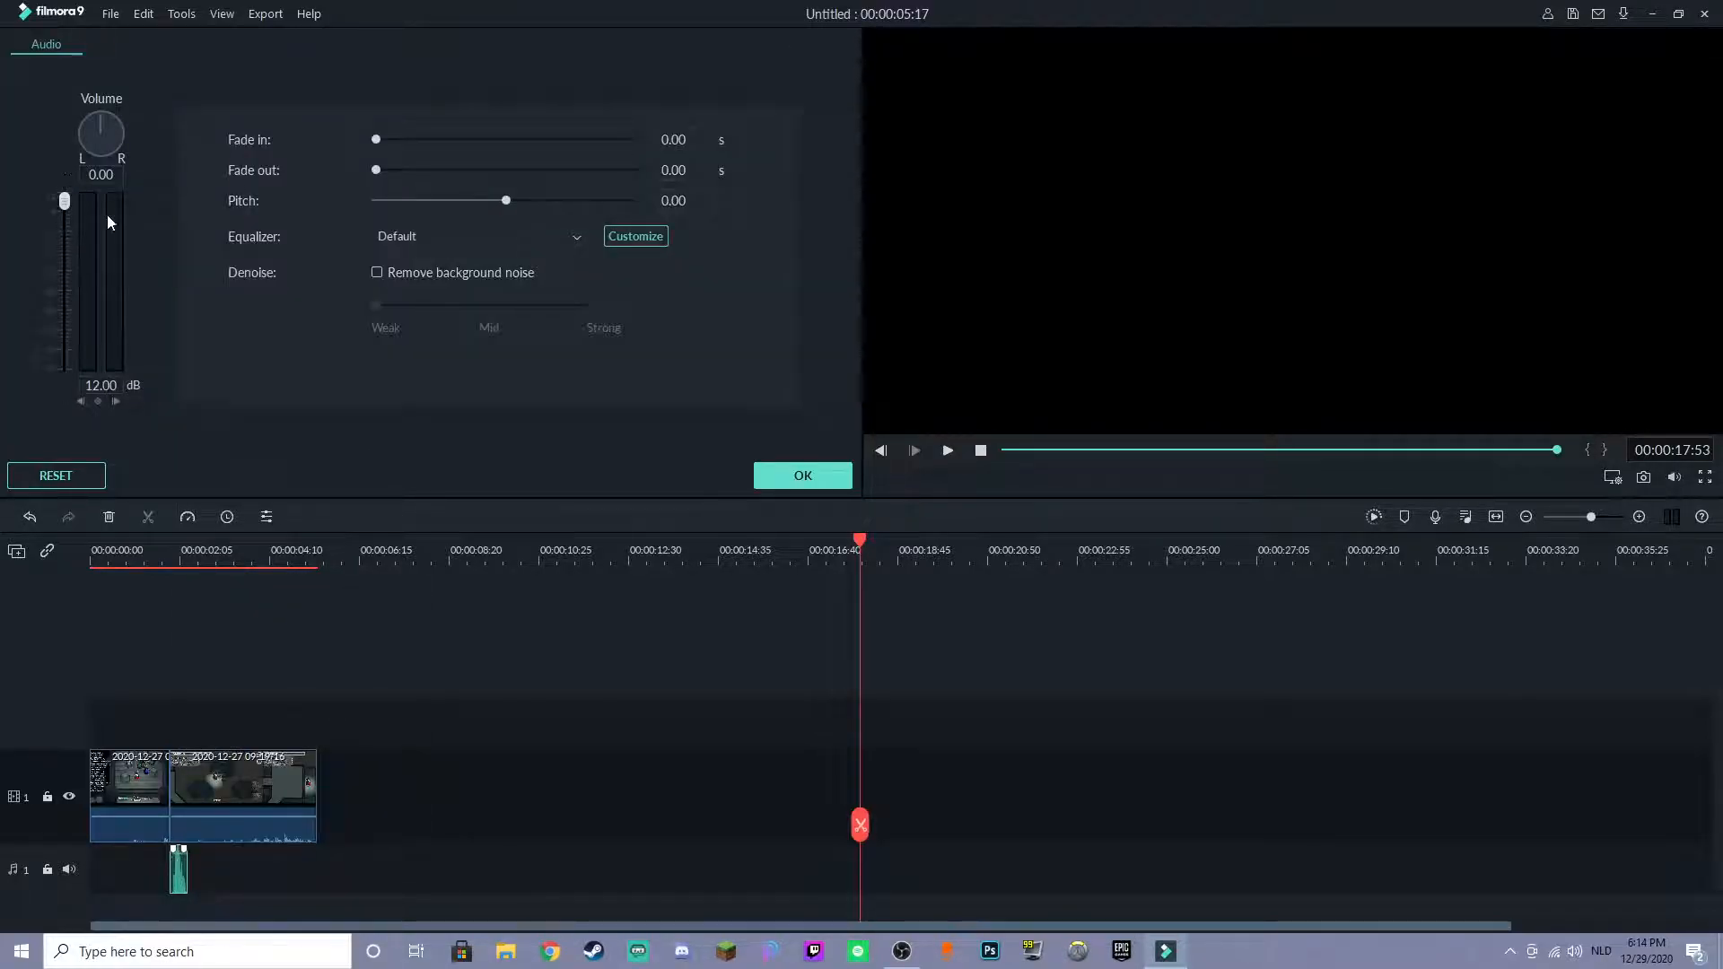
{"action": "left_click", "coordinate": [800, 474]}
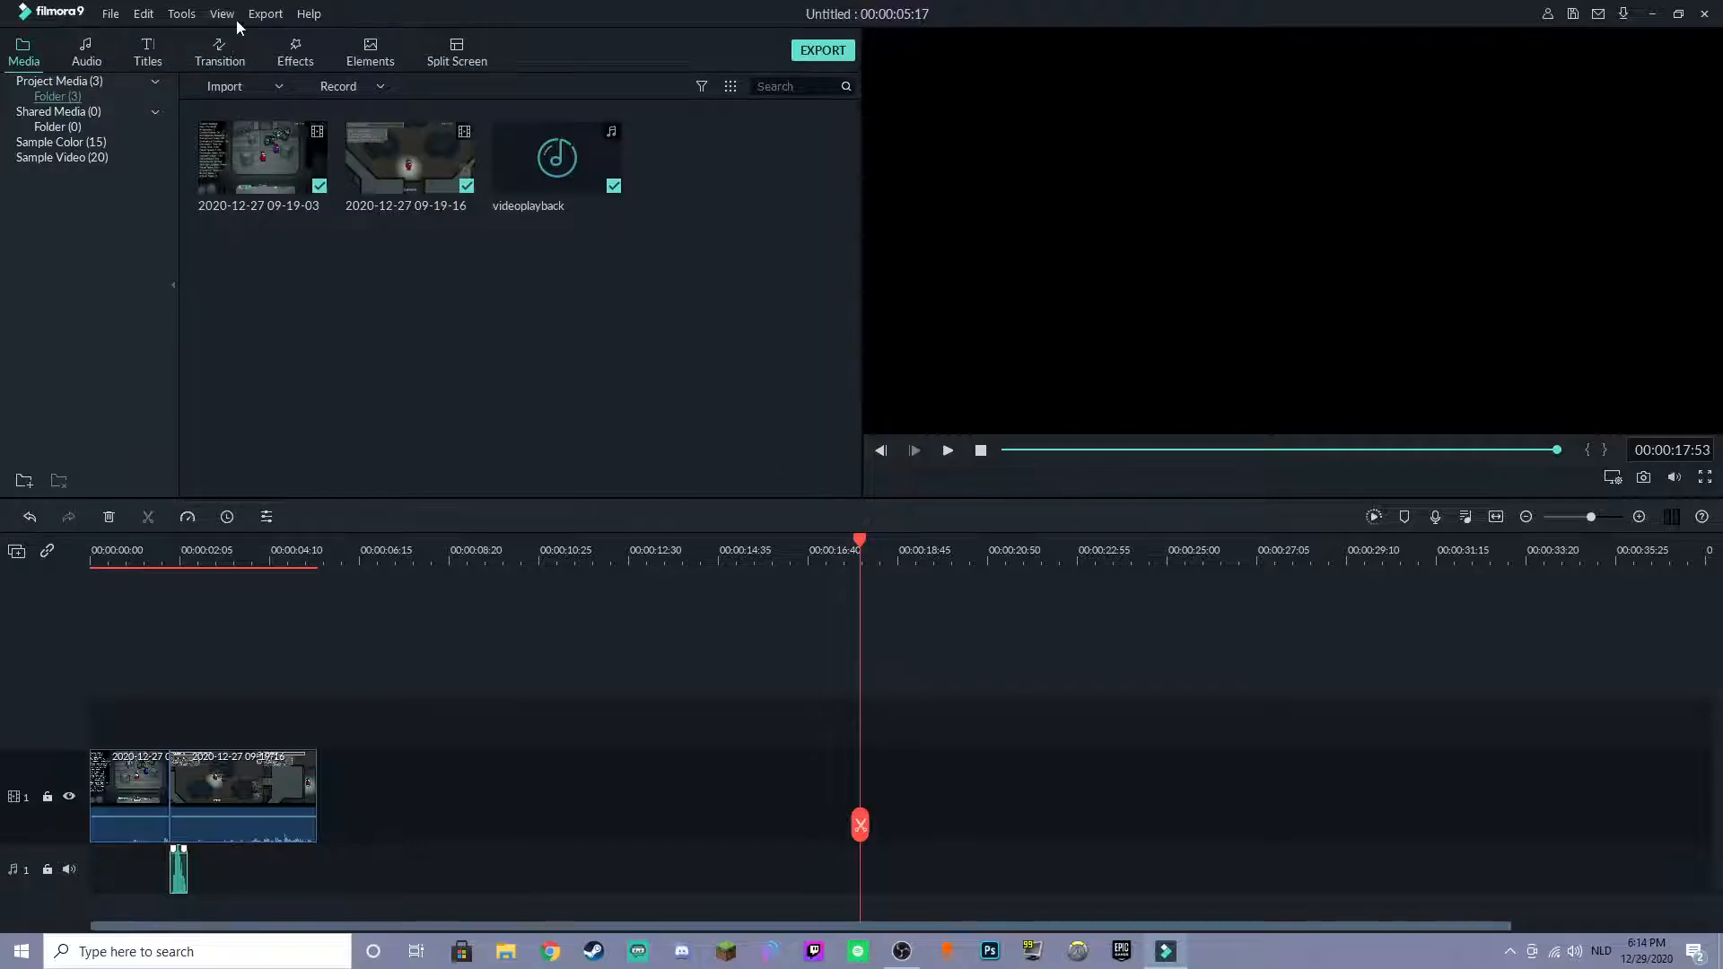
Place a Slideshow transition at the cut and preview the edit from the start
{"action": "left_click", "coordinate": [219, 52]}
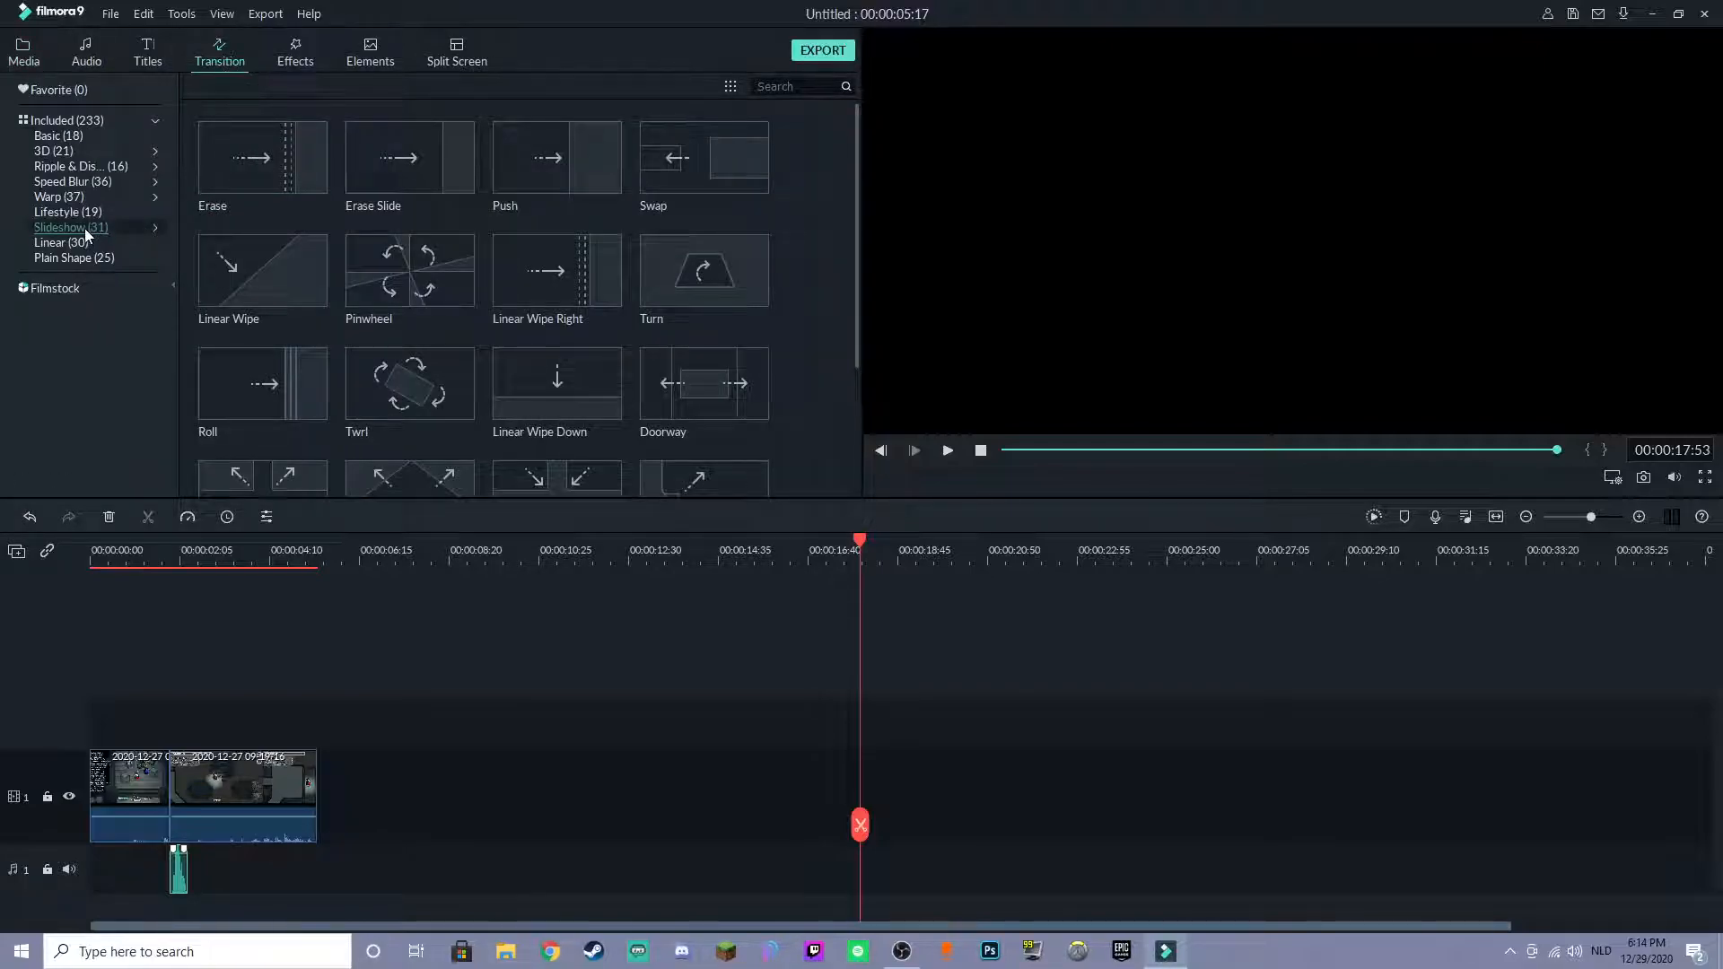
{"action": "mouse_move", "coordinate": [262, 384]}
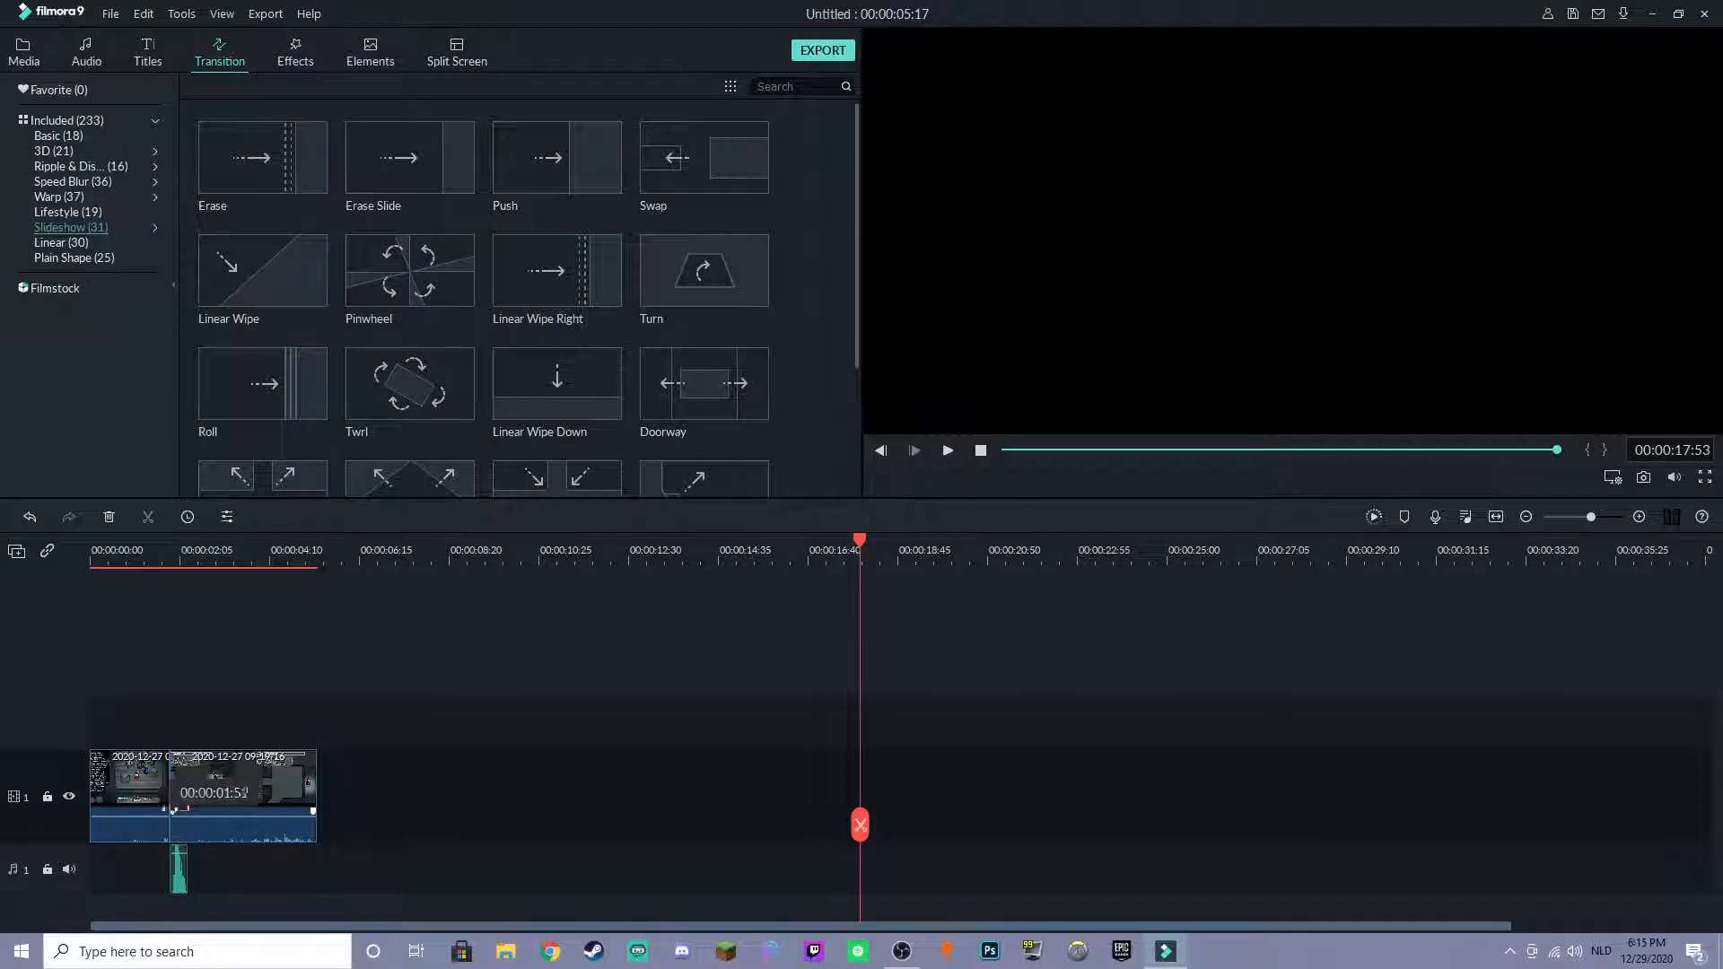
{"action": "left_click", "coordinate": [946, 451]}
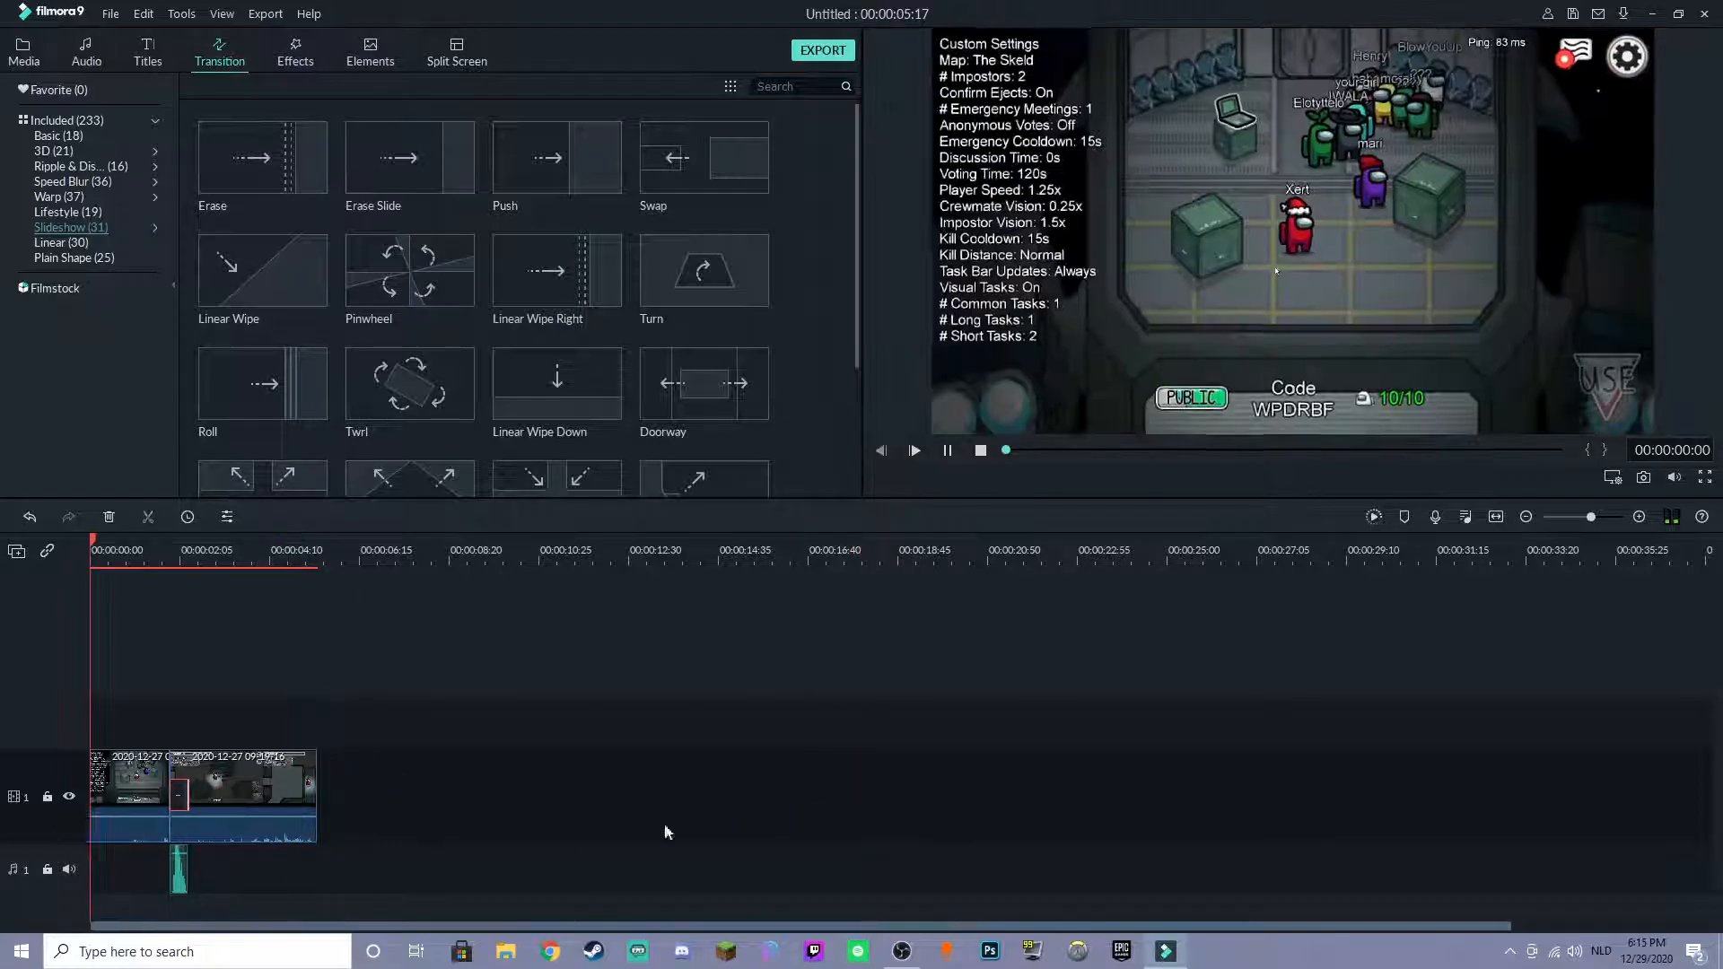
{"action": "left_click", "coordinate": [947, 450]}
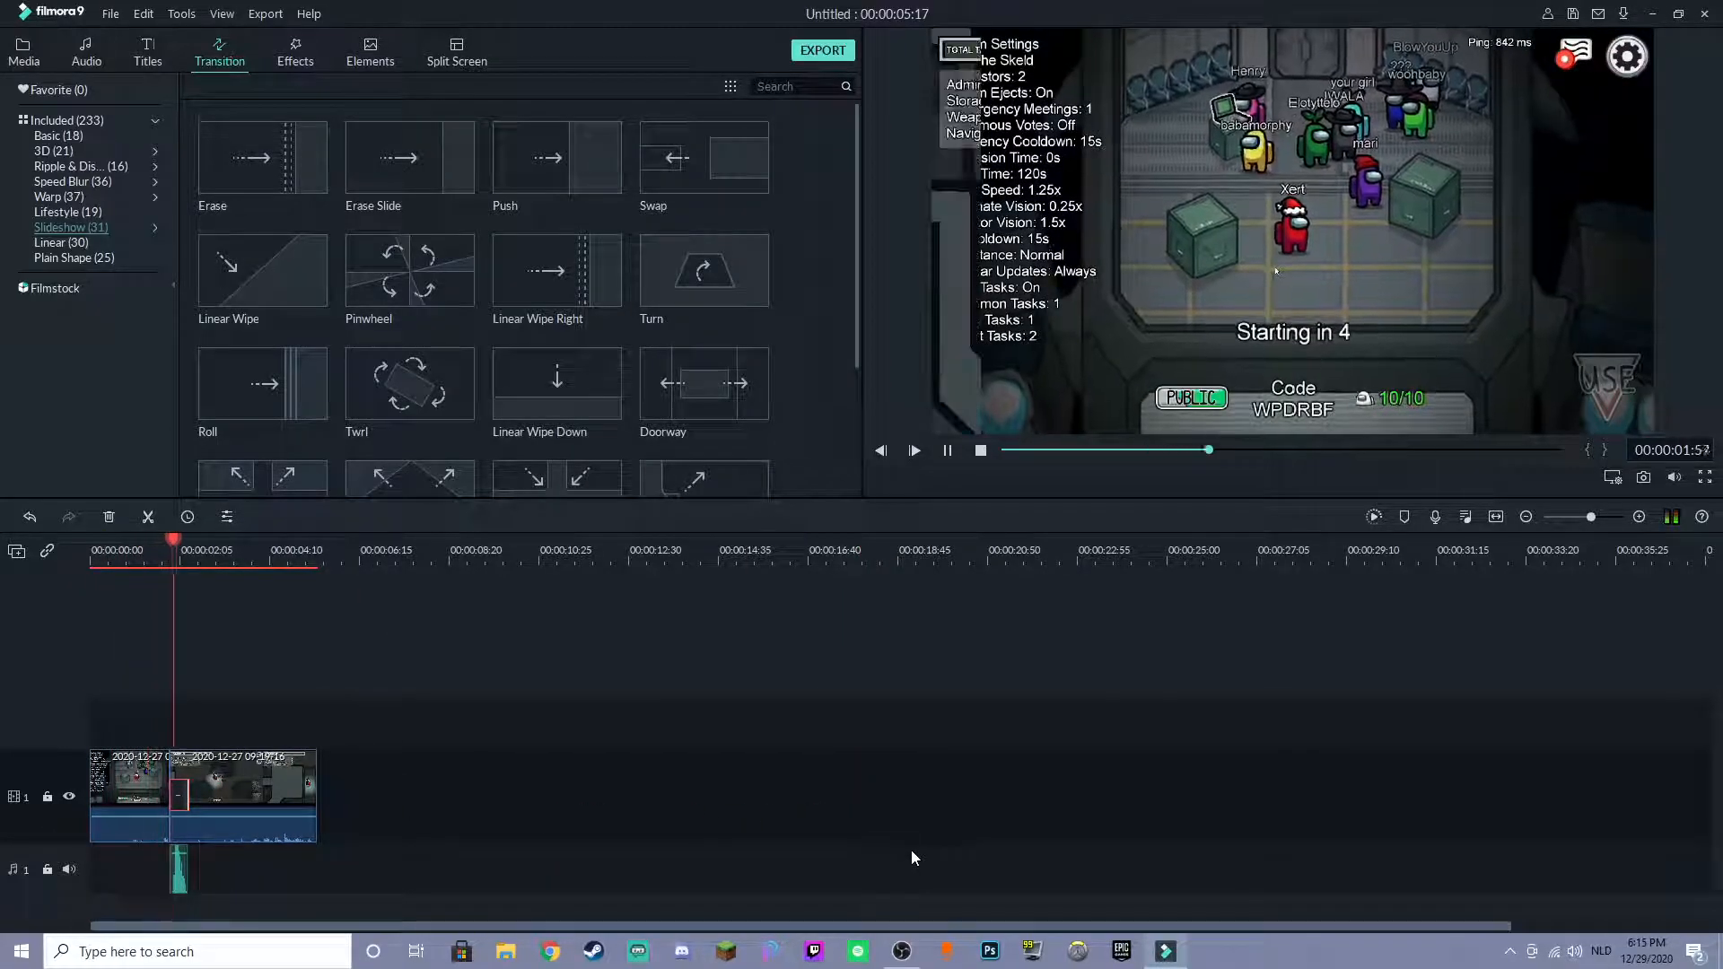